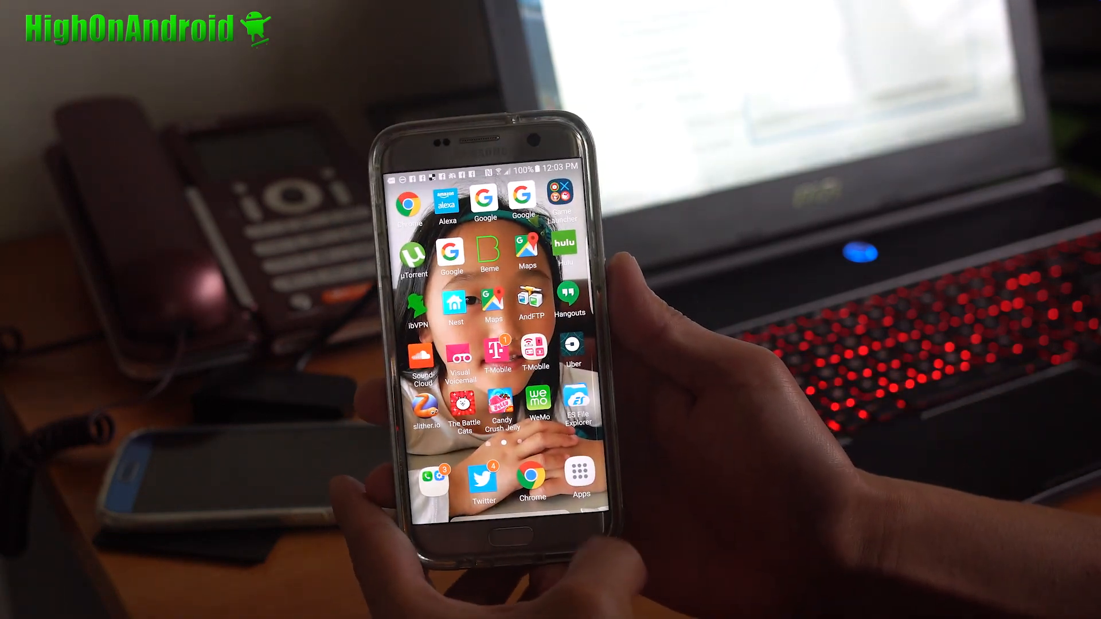
Open Batman_M.apk from the Download folder in My Files.
left_click(581, 479)
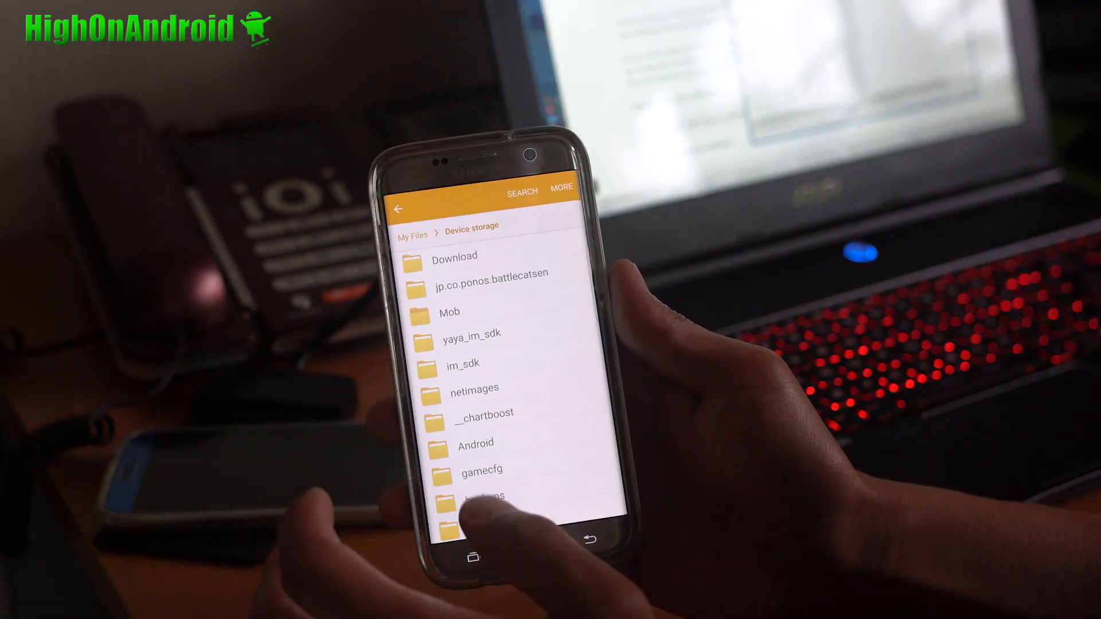
left_click(455, 256)
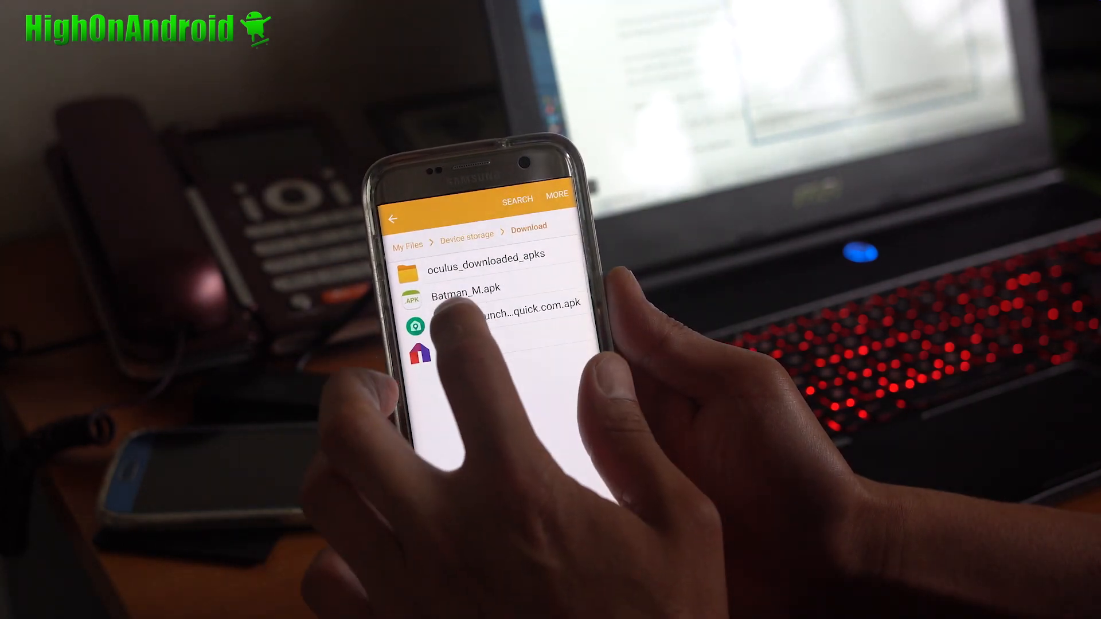
left_click(465, 293)
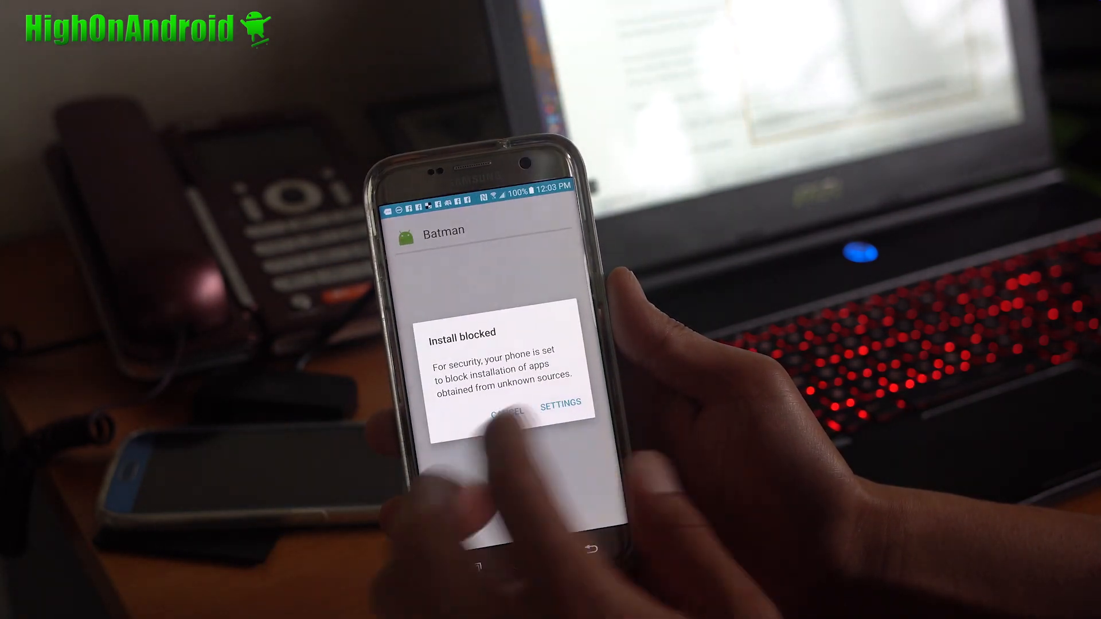
Allow installs from unknown sources and confirm installing the Batman app.
left_click(560, 404)
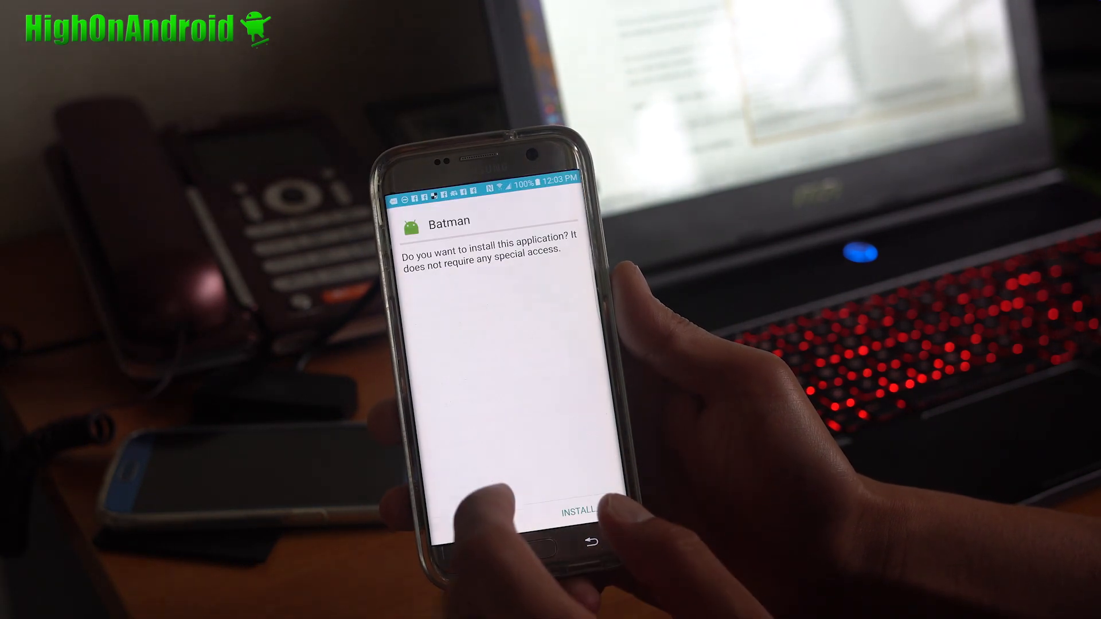
left_click(573, 510)
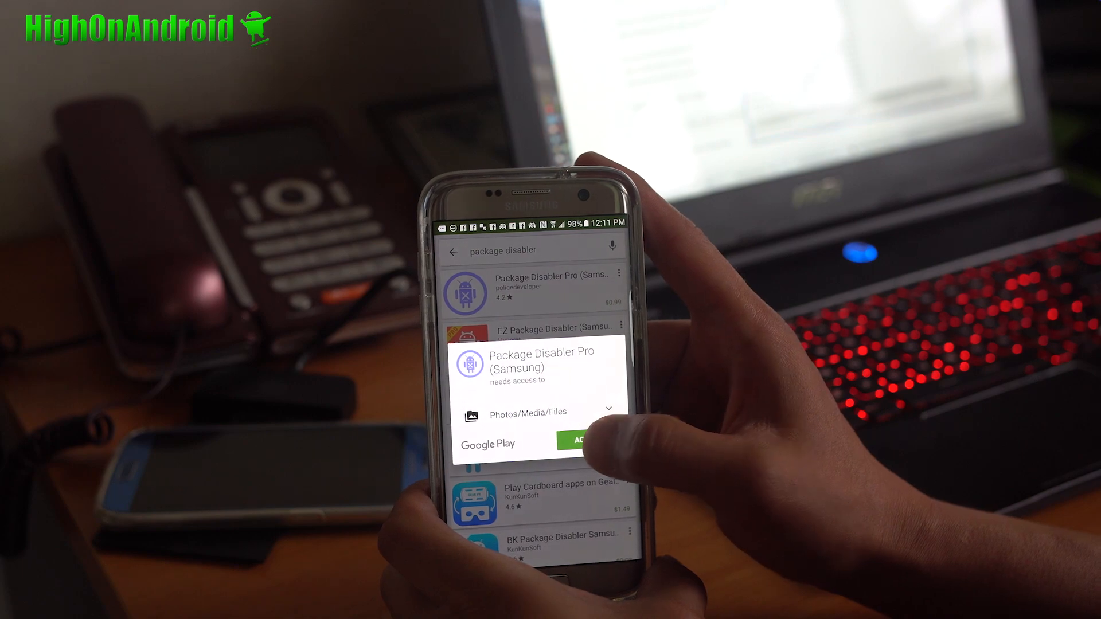
Accept the permissions dialog to install Package Disabler Pro (Samsung).
left_click(576, 440)
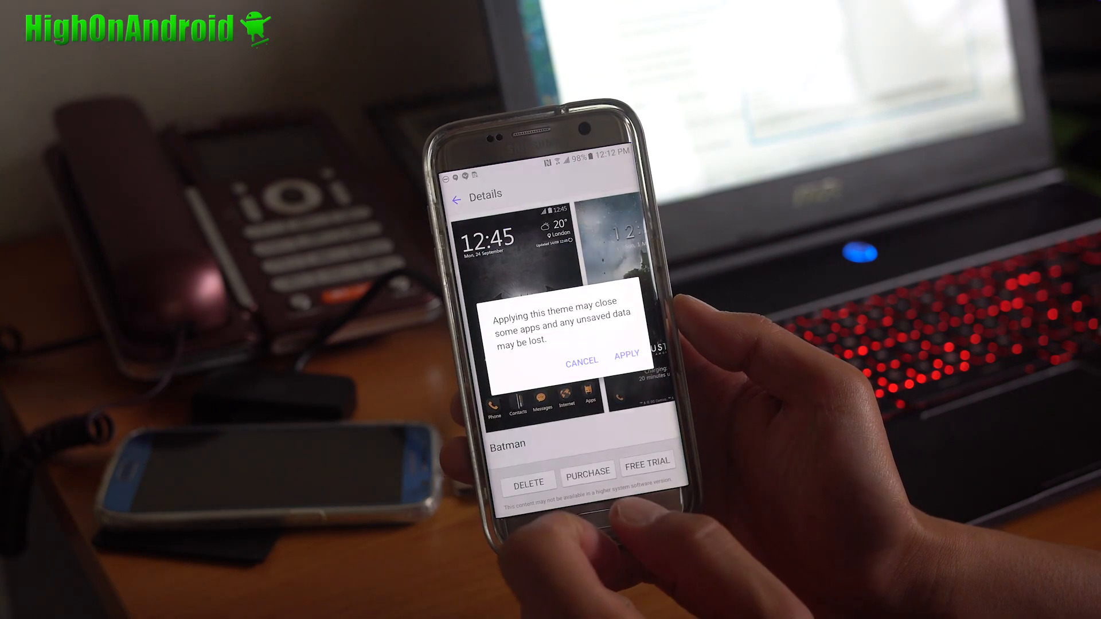
Confirm applying the Batman theme and view the themed app drawer.
left_click(625, 357)
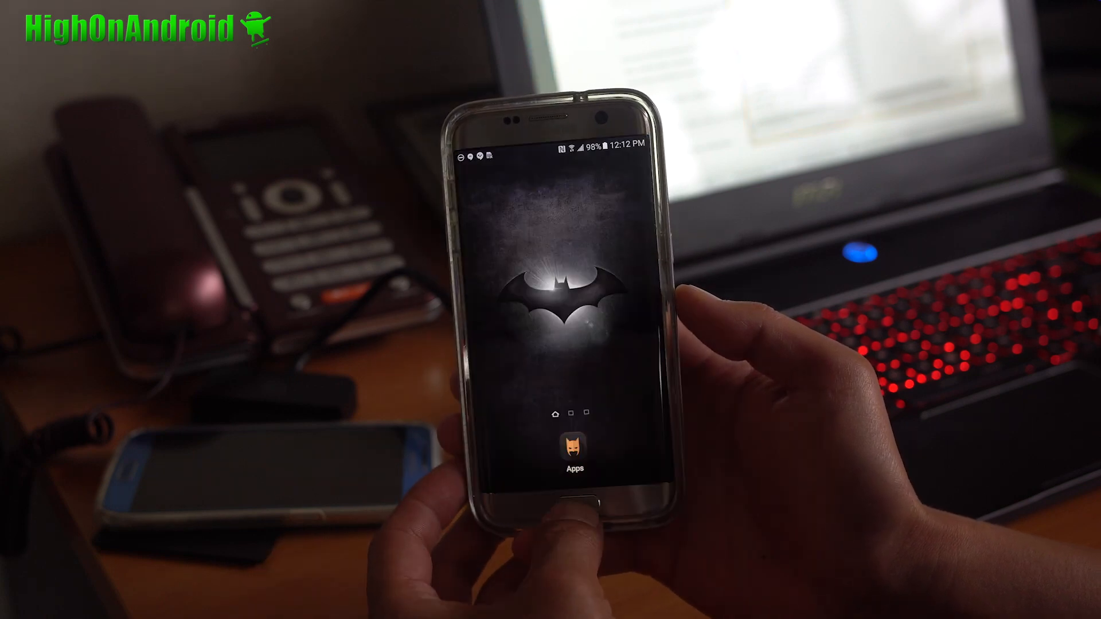
left_click(576, 446)
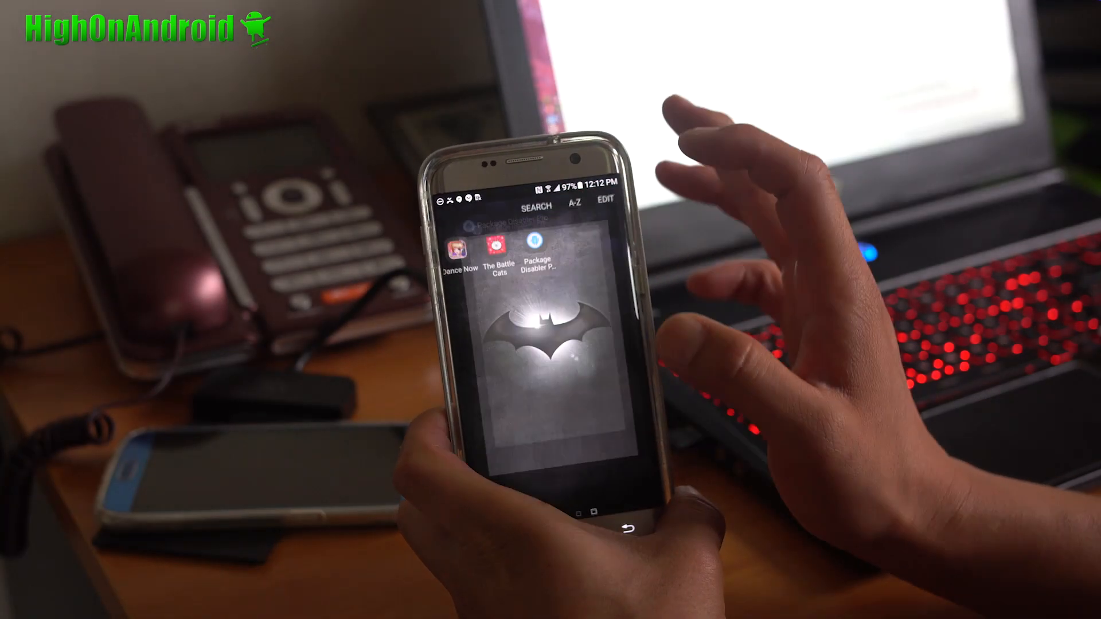
Launch Package Disabler Pro, enable device admin and agree to the Knox privacy notice.
left_click(541, 252)
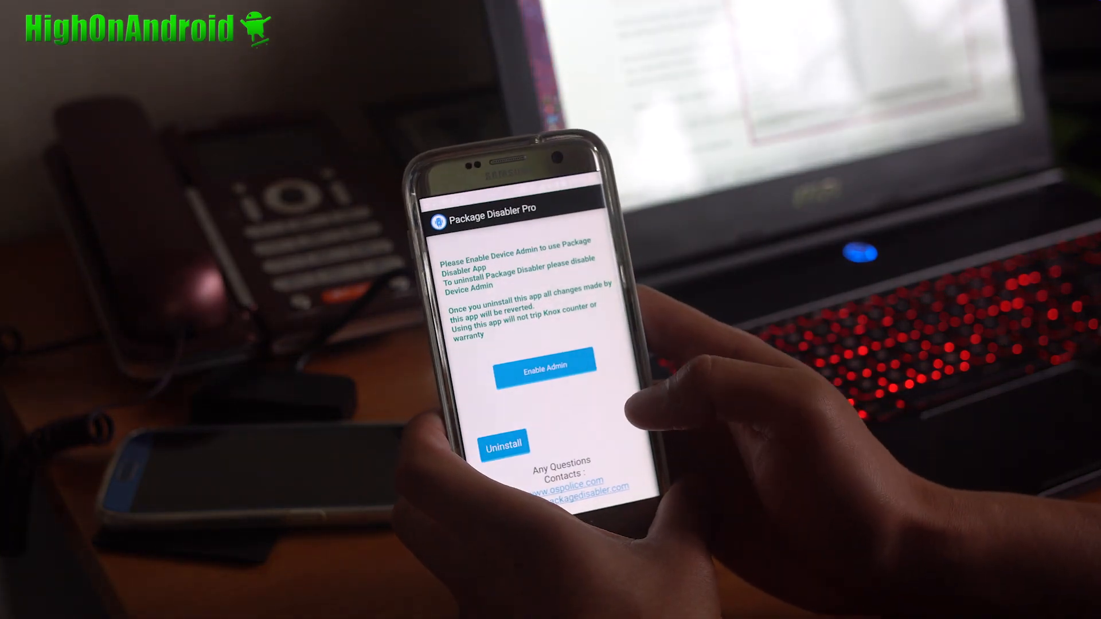
left_click(545, 370)
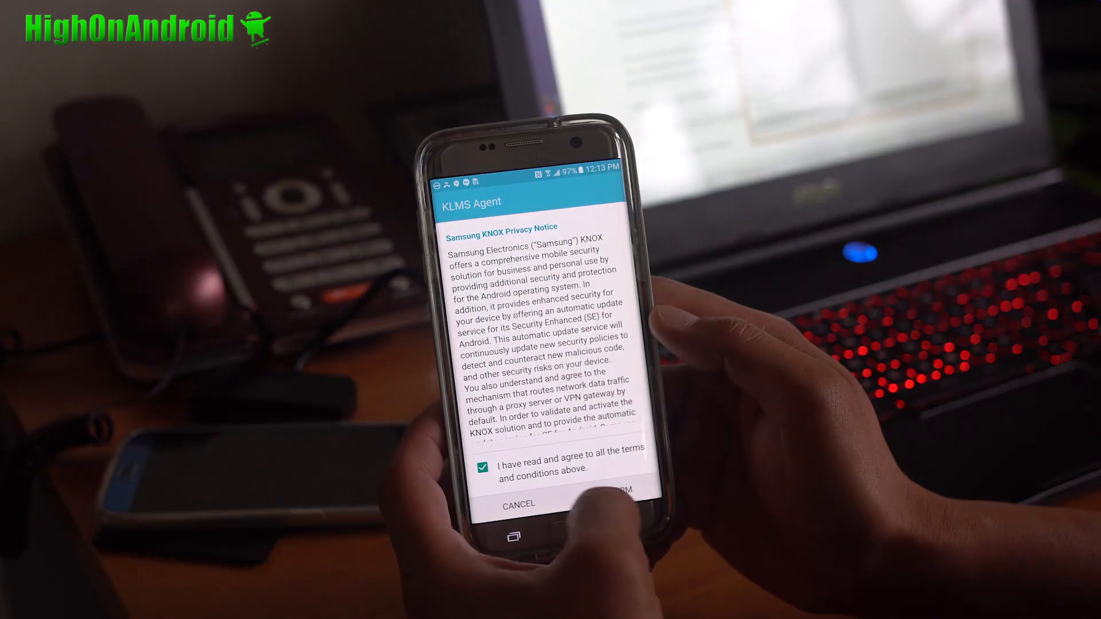
left_click(615, 505)
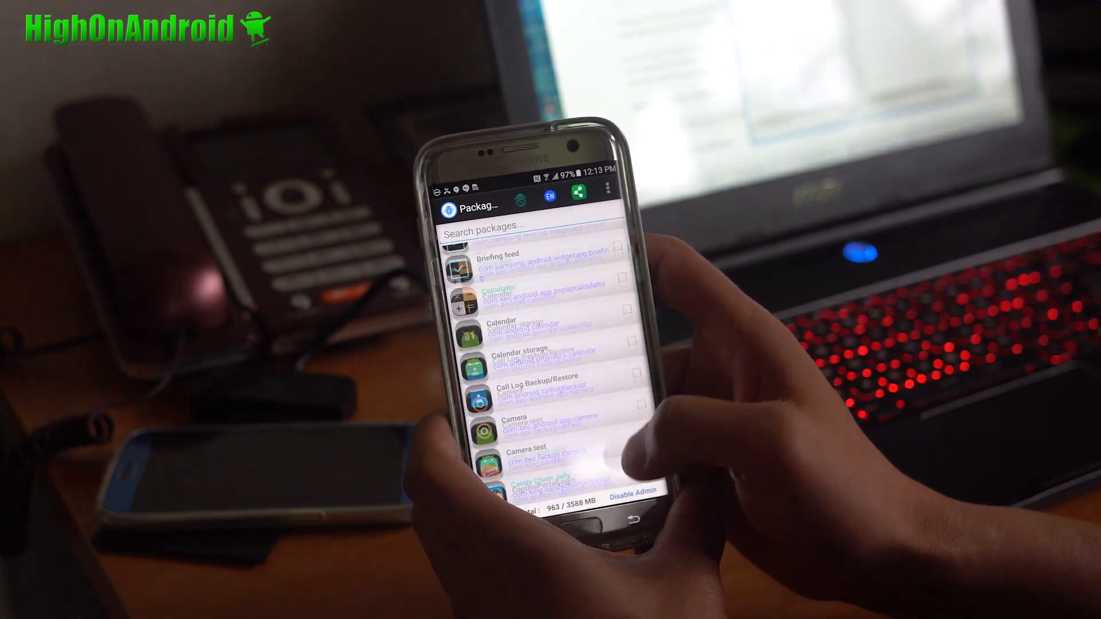
Search the package list for 'theme' and disable the Samsung Themes package.
scroll("down", 3)
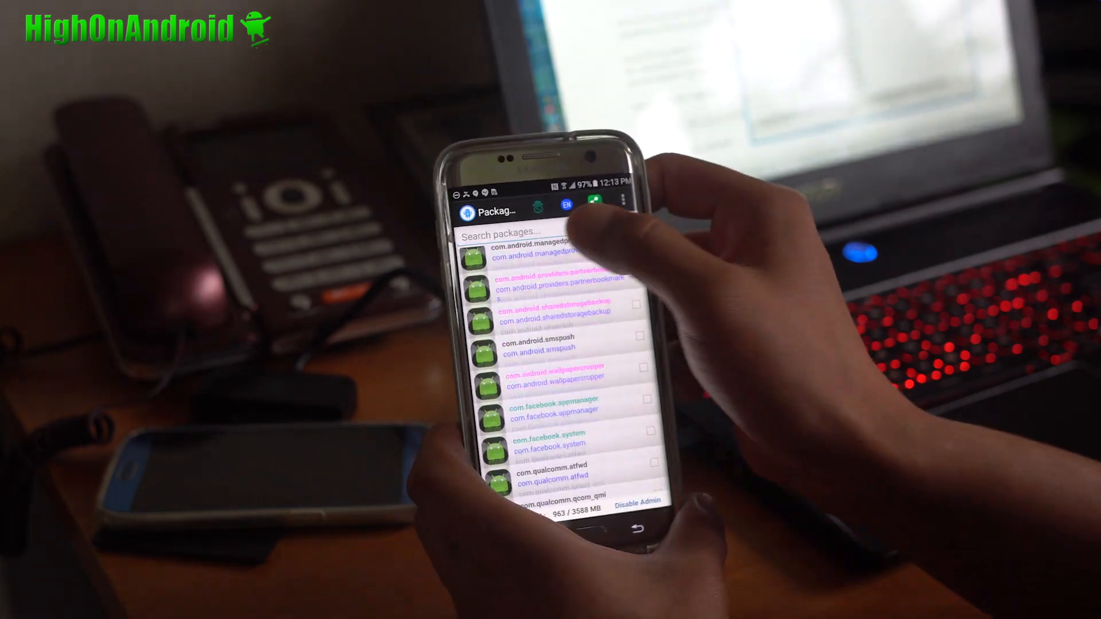
left_click(499, 233)
type("theme")
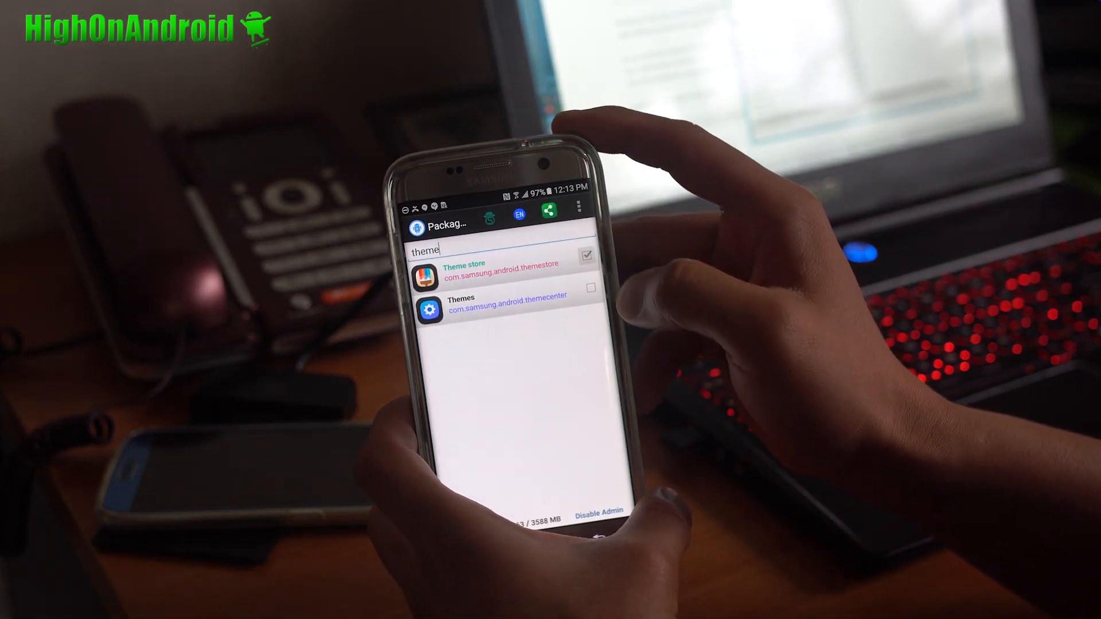
left_click(590, 287)
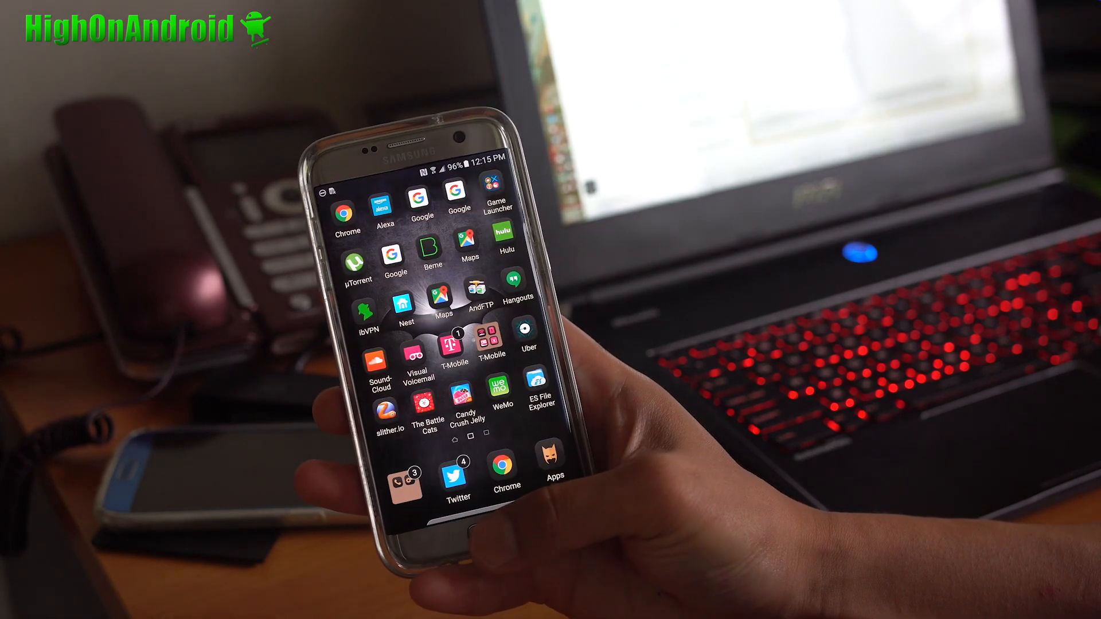
Swipe through the app drawer pages to check the Batman wallpaper and themed icons remain.
scroll("left", 3)
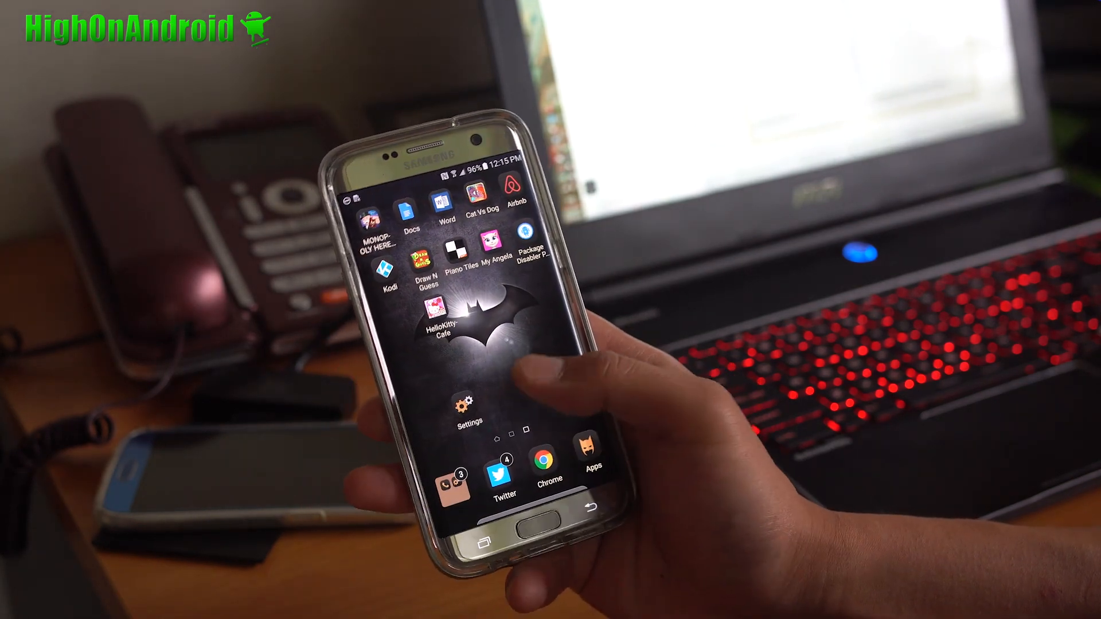